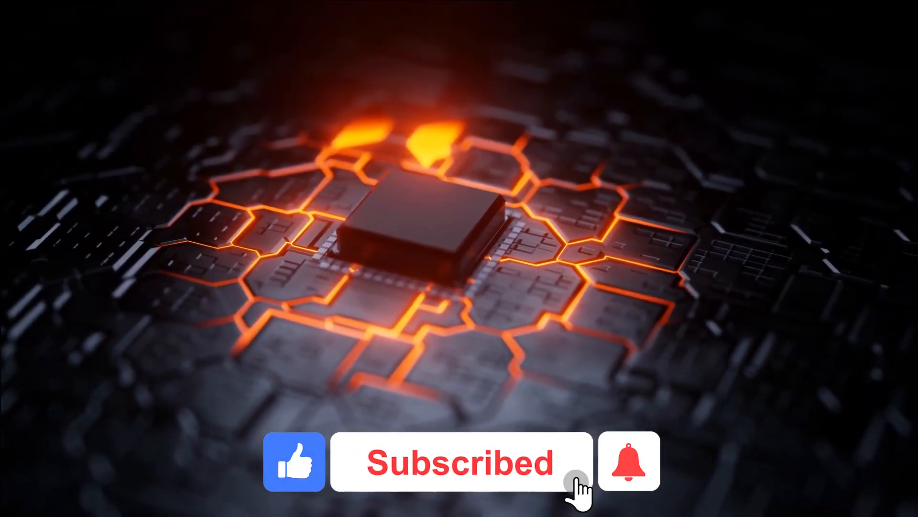
Step: Enable notifications via the bell beside the Subscribed button in the outro animation
click(629, 461)
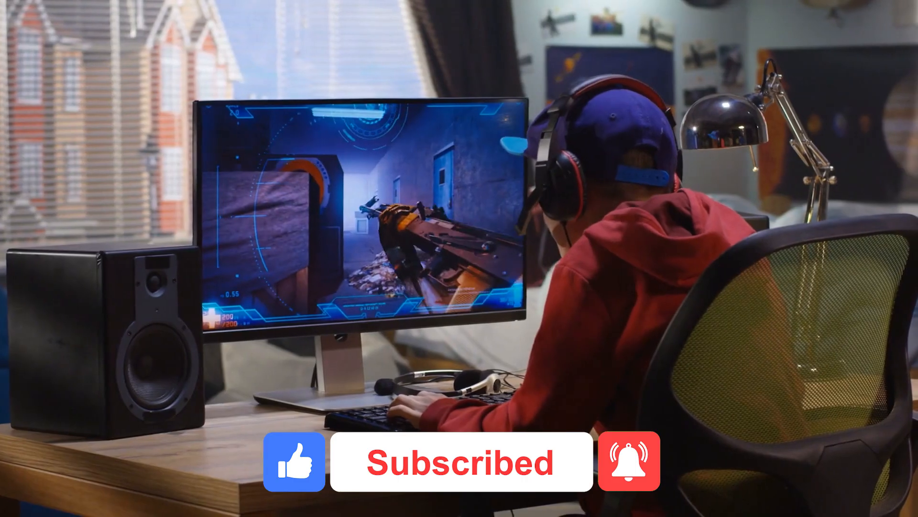